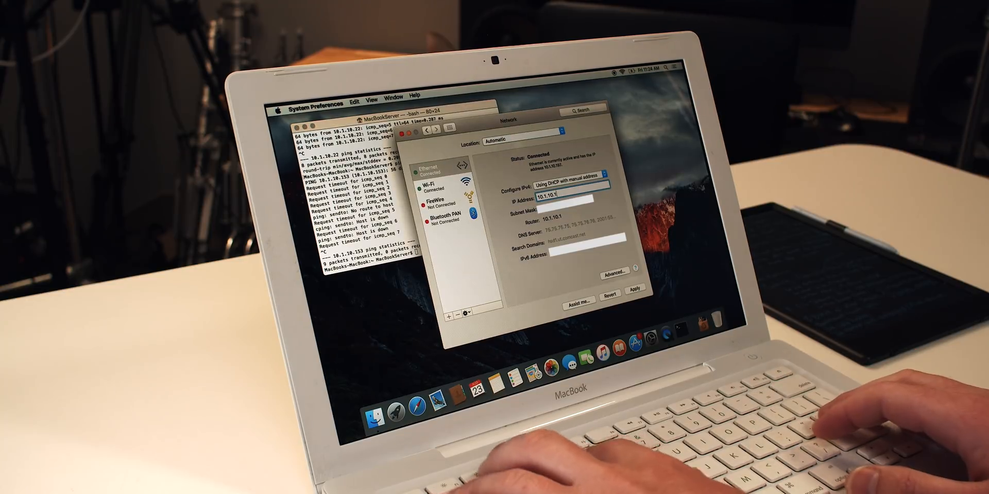
Finish entering the manual Ethernet IP address 10.1.10.153.
text(153)
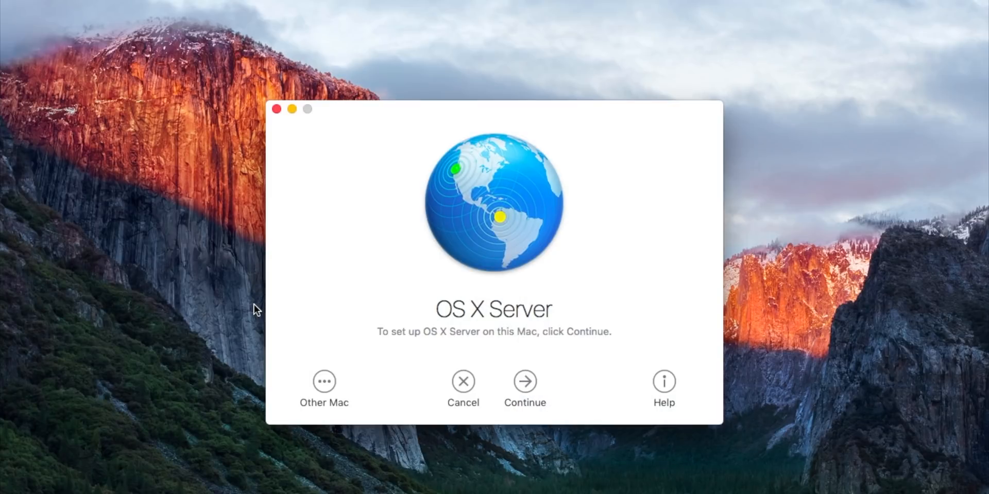
mouse_move(525, 383)
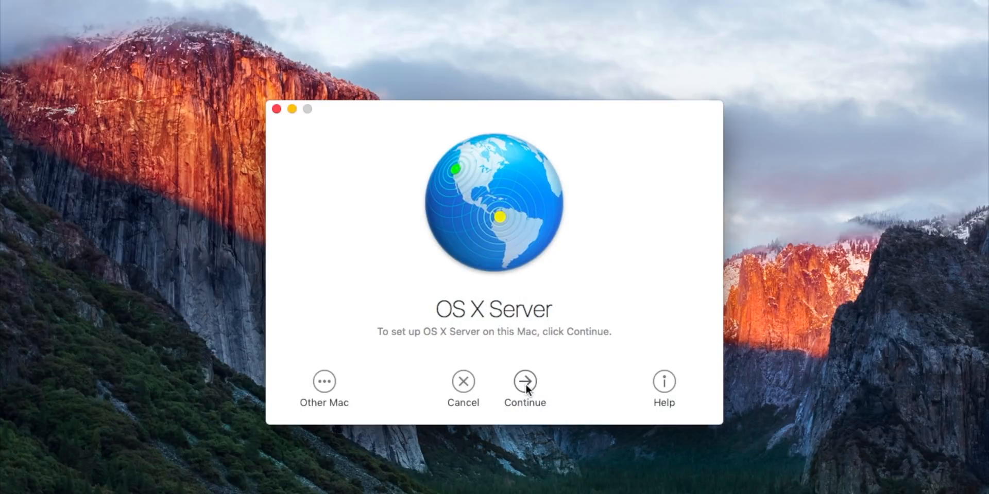
Accept the OS X Server license, authorize with the admin password, and run setup.
click(525, 381)
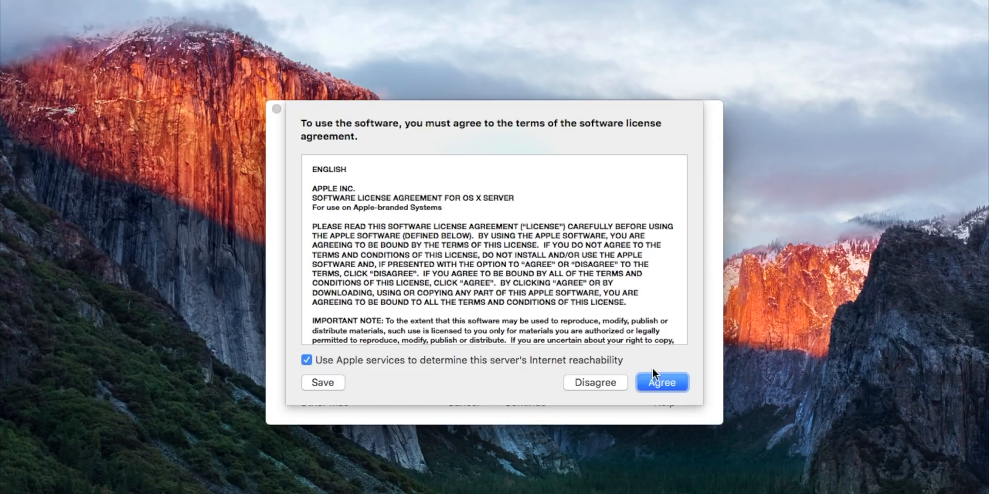
click(662, 382)
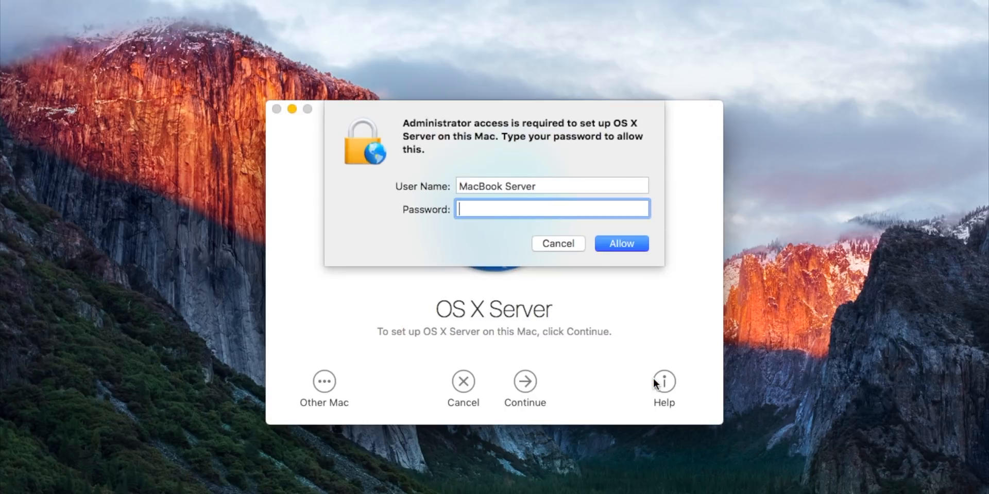
text(password)
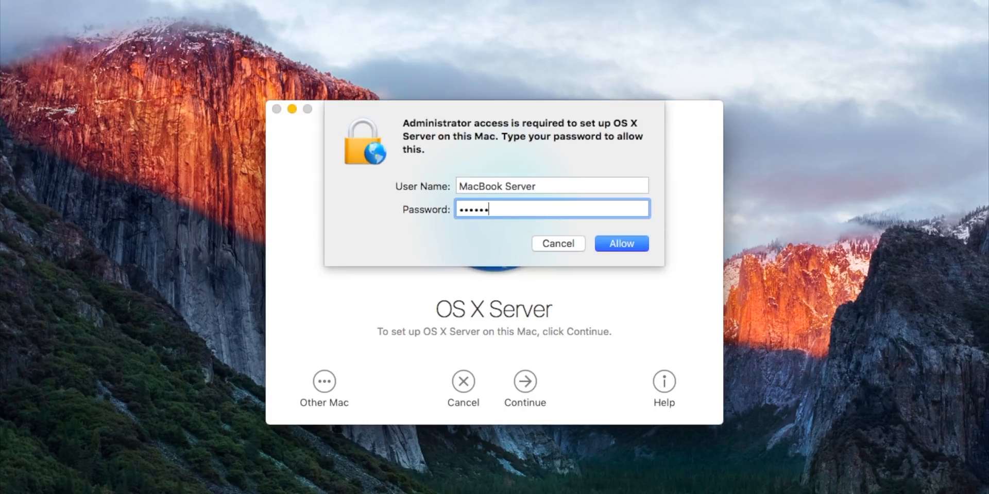
click(620, 243)
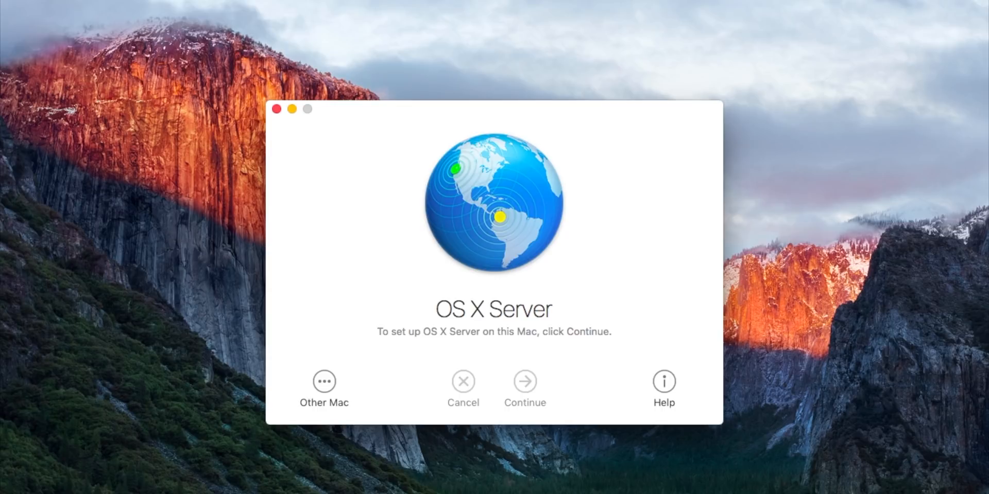
click(524, 382)
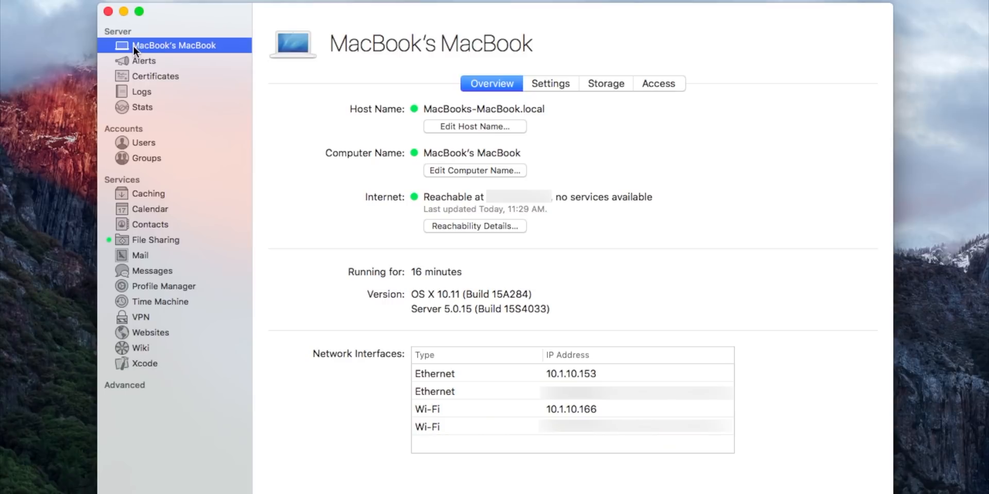
mouse_move(212, 51)
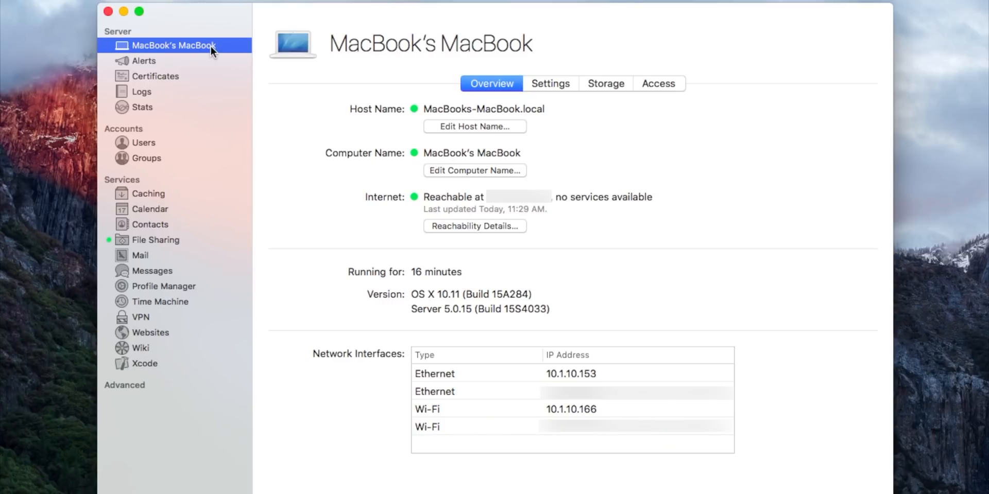
mouse_move(471, 132)
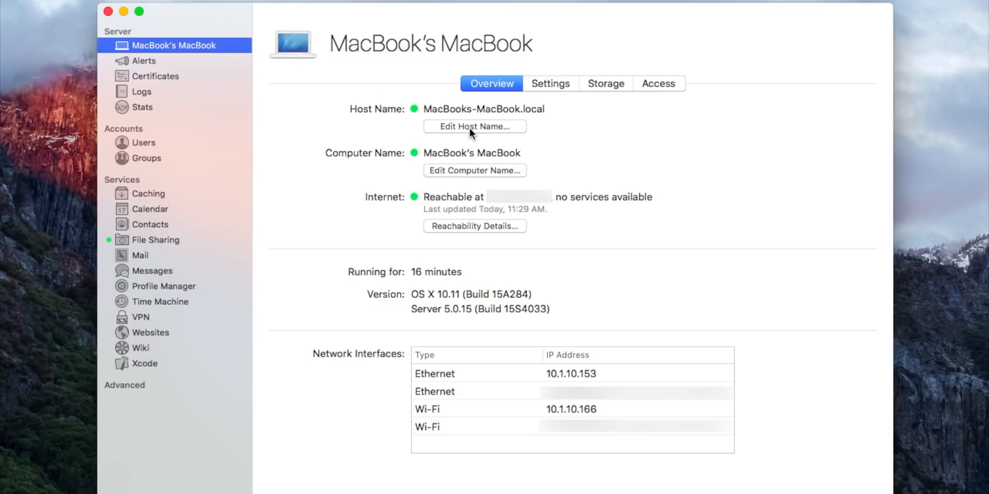
Start the host name change, choosing Ethernet and local network access.
click(475, 127)
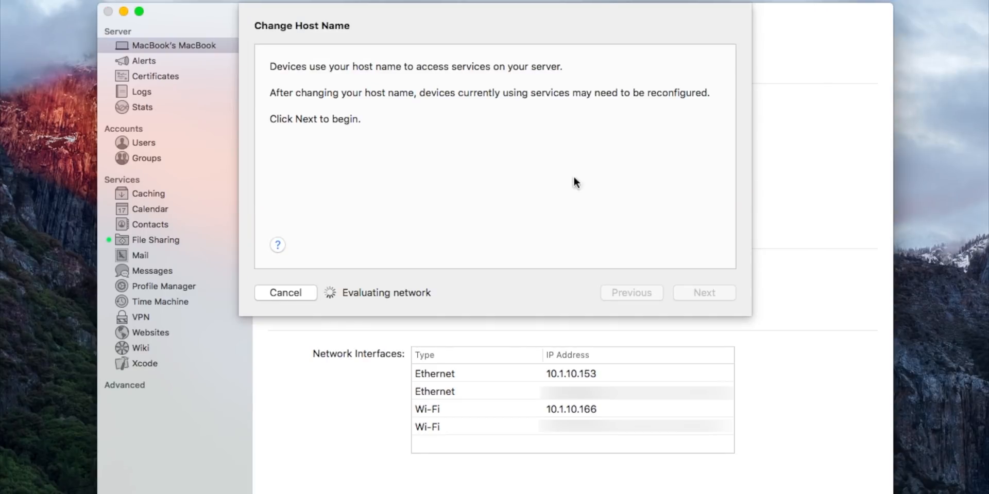
mouse_move(646, 208)
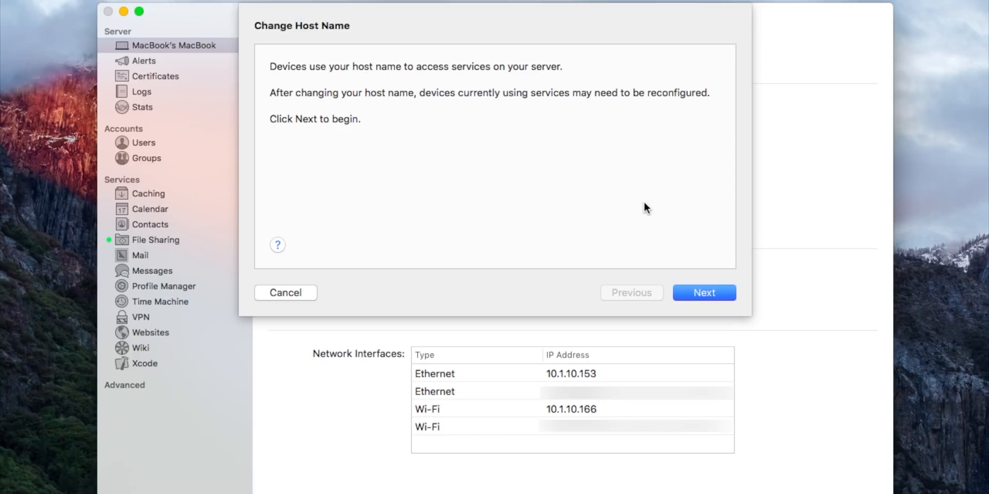
mouse_move(675, 244)
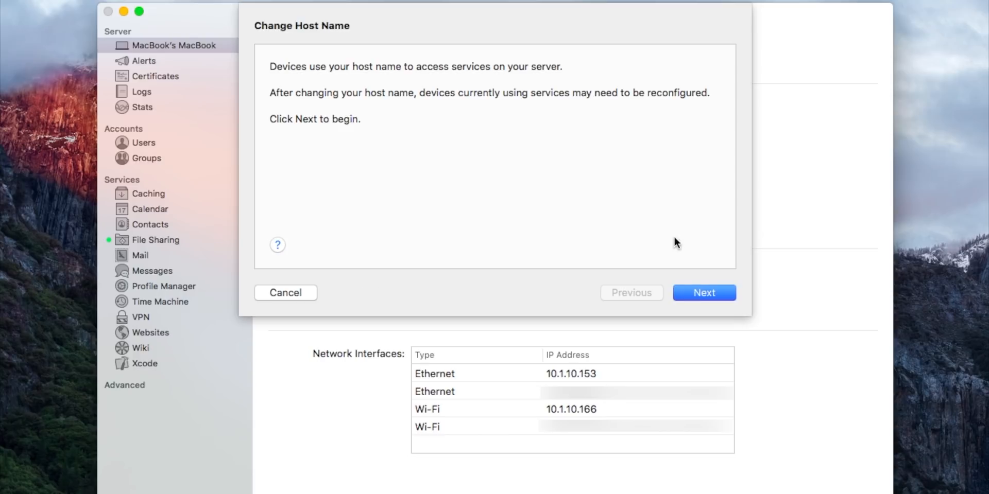
click(703, 293)
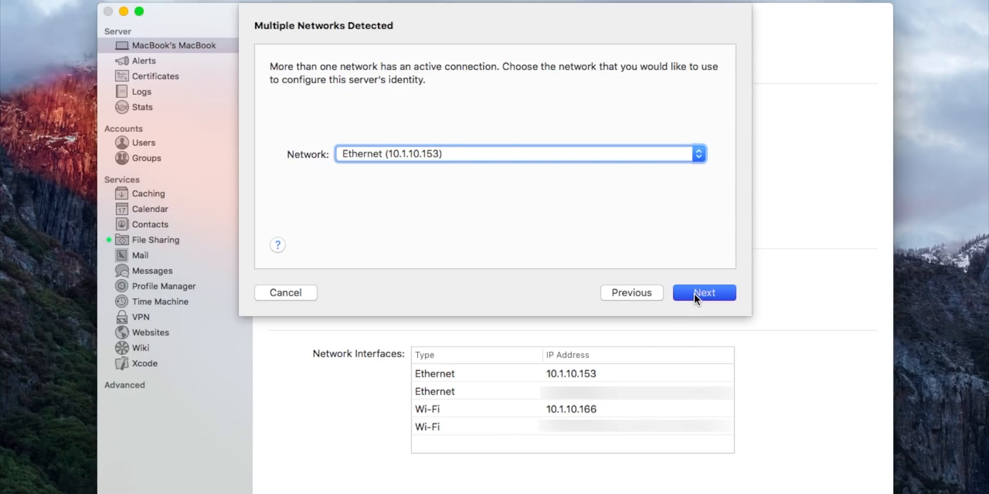
click(703, 293)
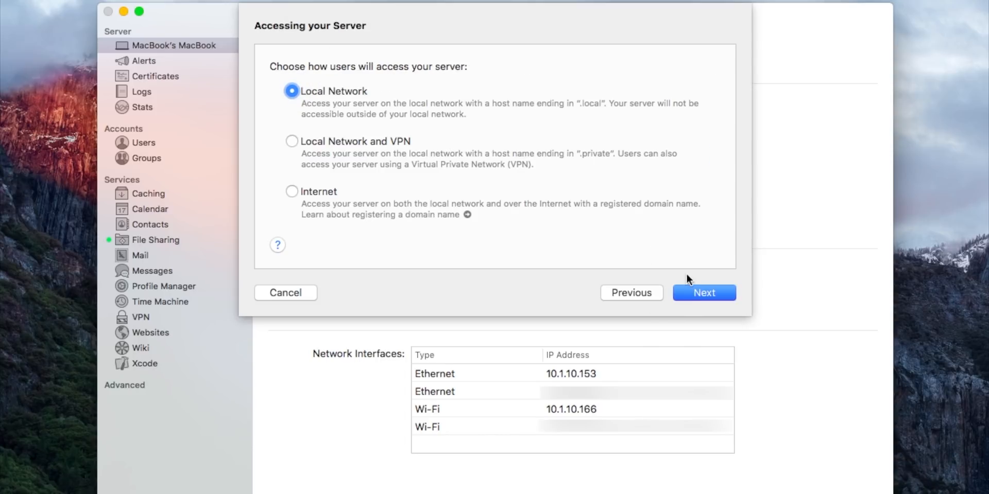
click(704, 293)
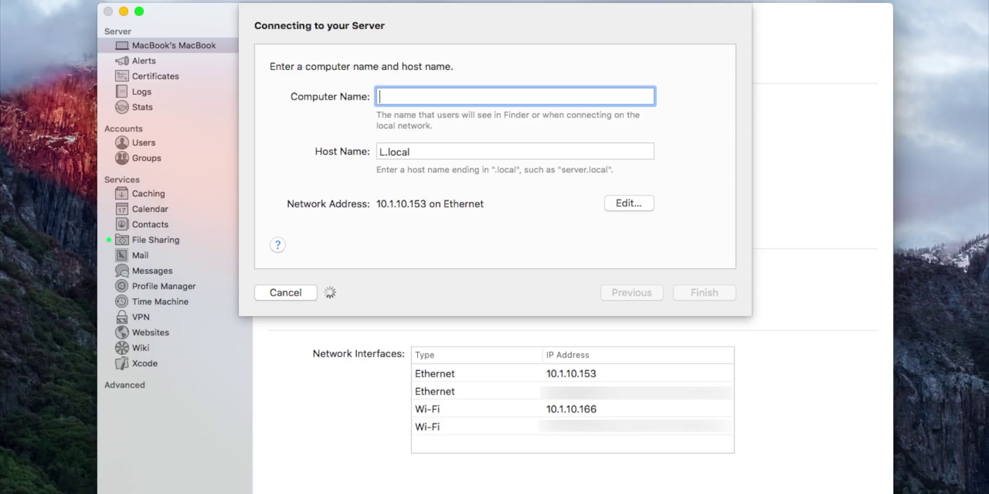
Enter MacServer as the computer name and confirm the change.
text(MacServer)
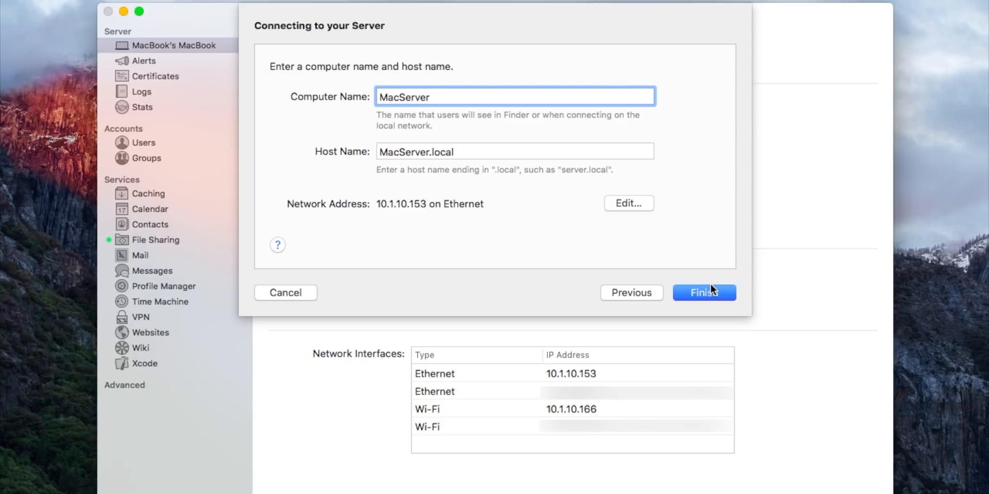
click(704, 292)
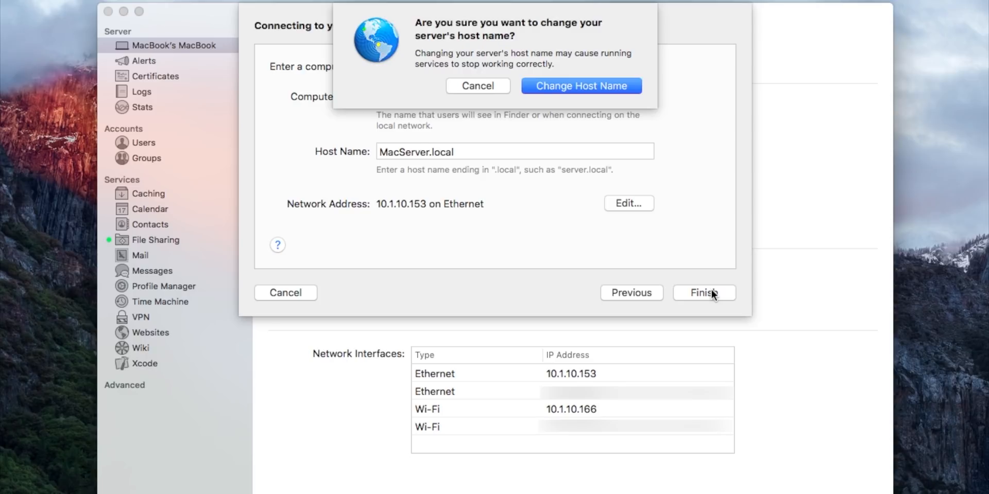
click(581, 86)
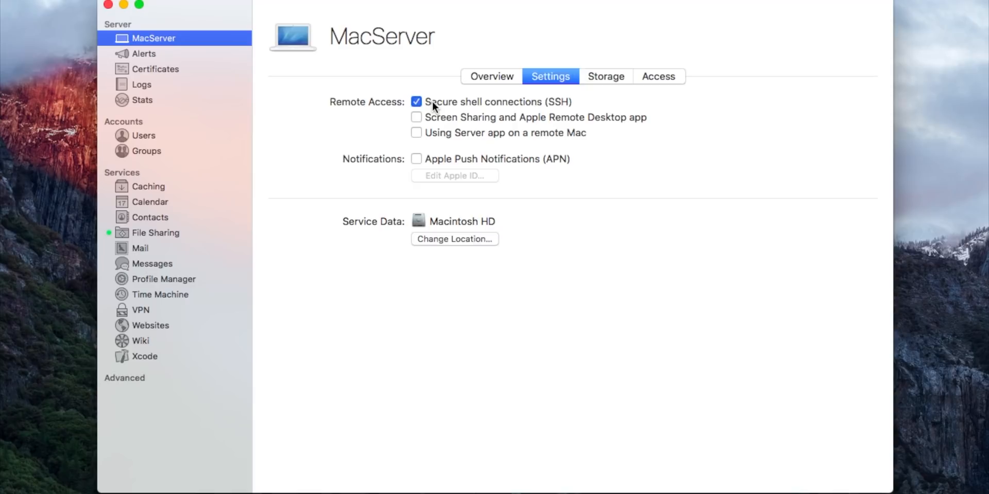
Enable Screen Sharing and Apple Remote Desktop under Remote Access settings.
click(416, 117)
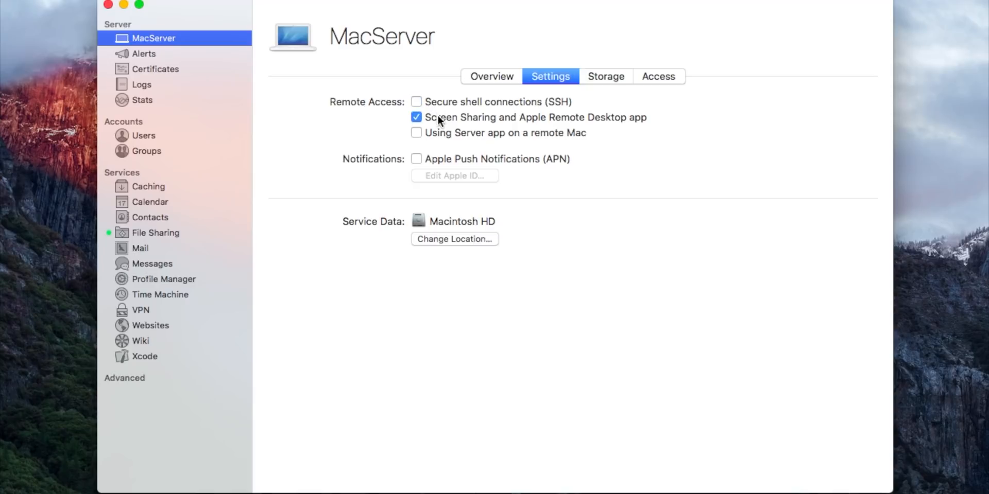